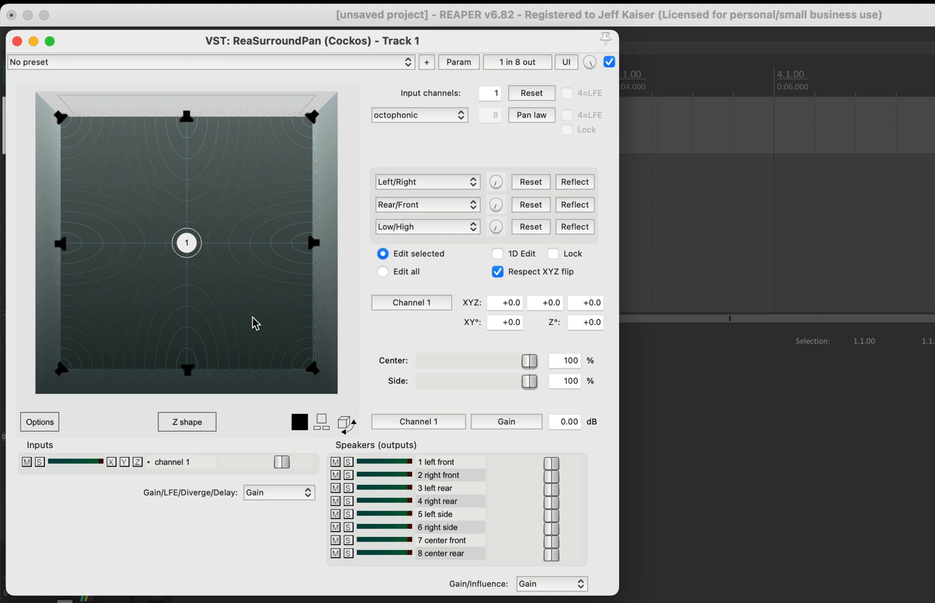
# Step: Enable parameter modulation for input 1's X pan on ReaSurroundPan
pyautogui.click(458, 63)
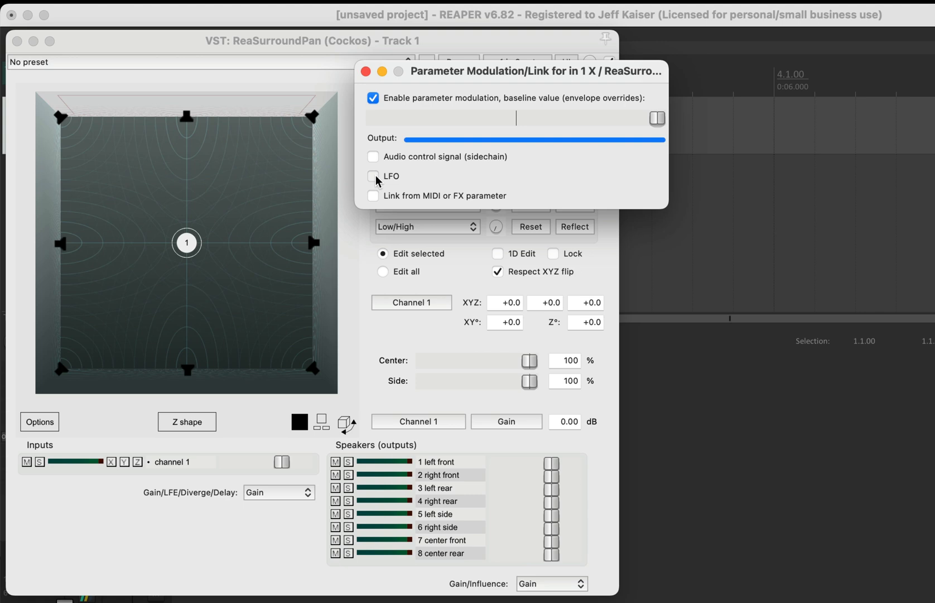
# Step: Drive the X pan with a random-shape LFO set to negative direction
pyautogui.click(373, 176)
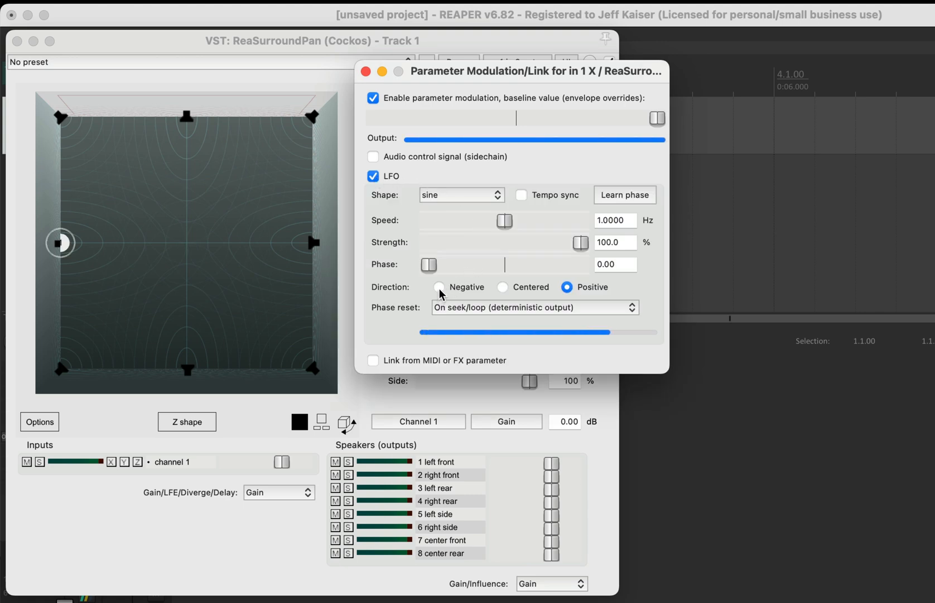
pyautogui.click(439, 287)
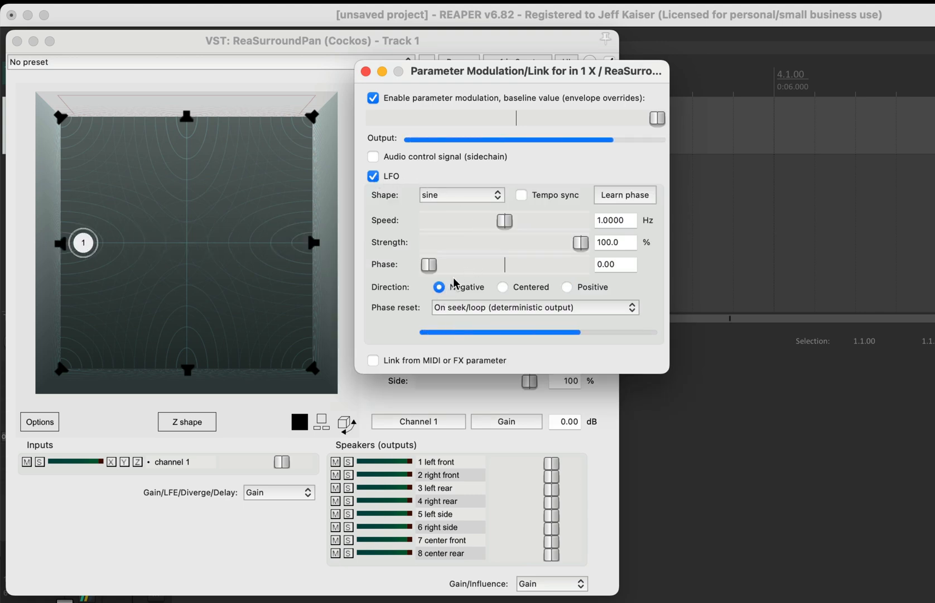
pyautogui.click(461, 195)
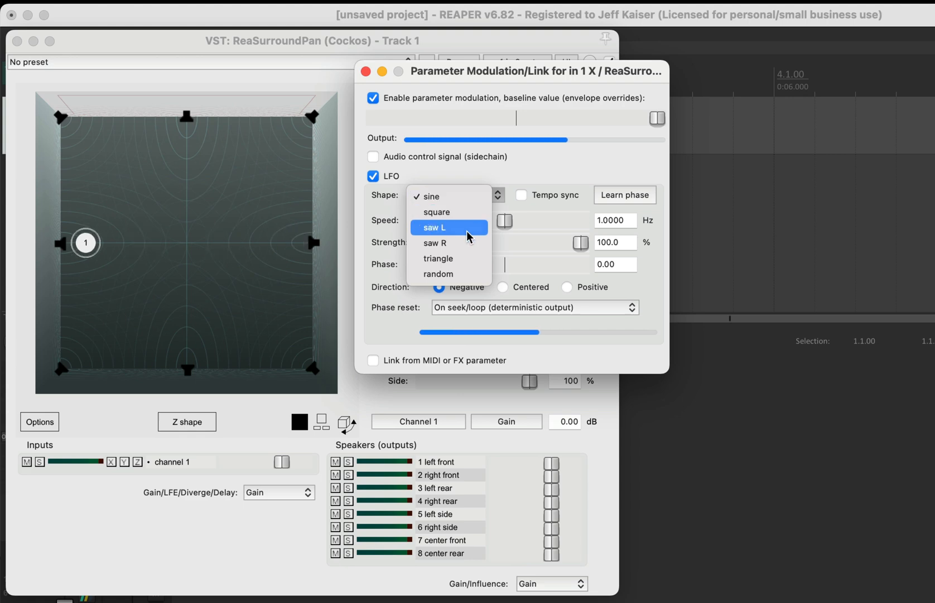
pyautogui.click(438, 274)
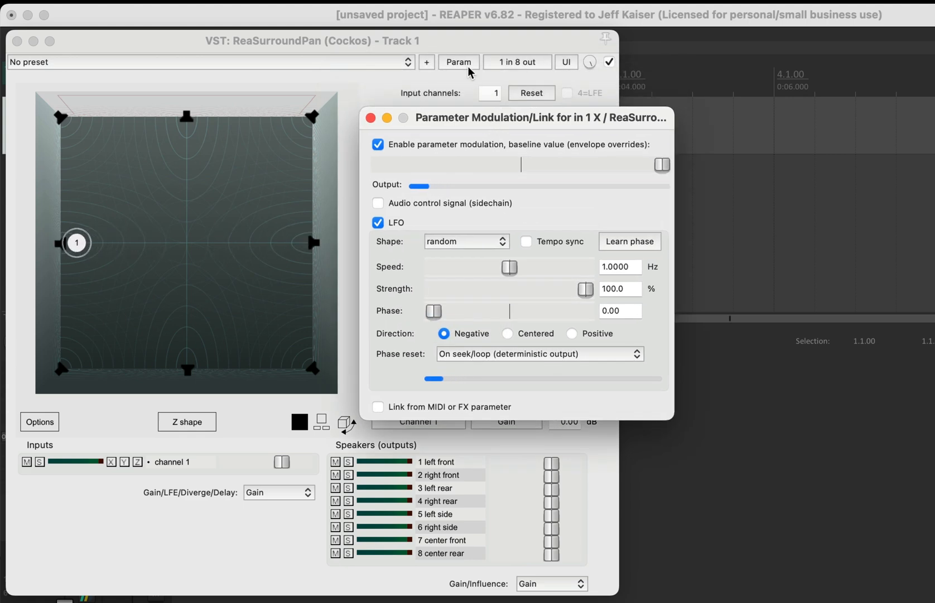
pyautogui.click(458, 62)
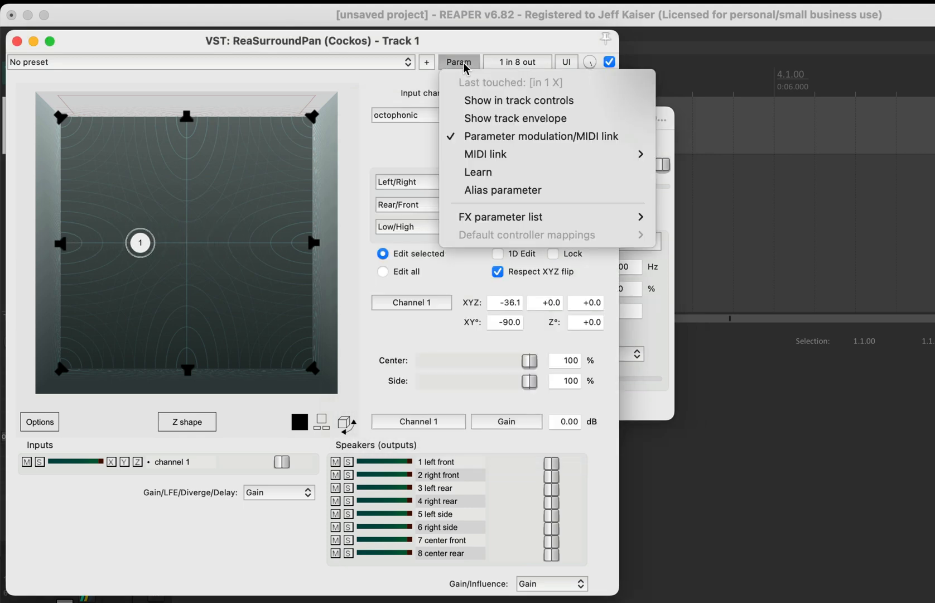
pyautogui.moveTo(500, 216)
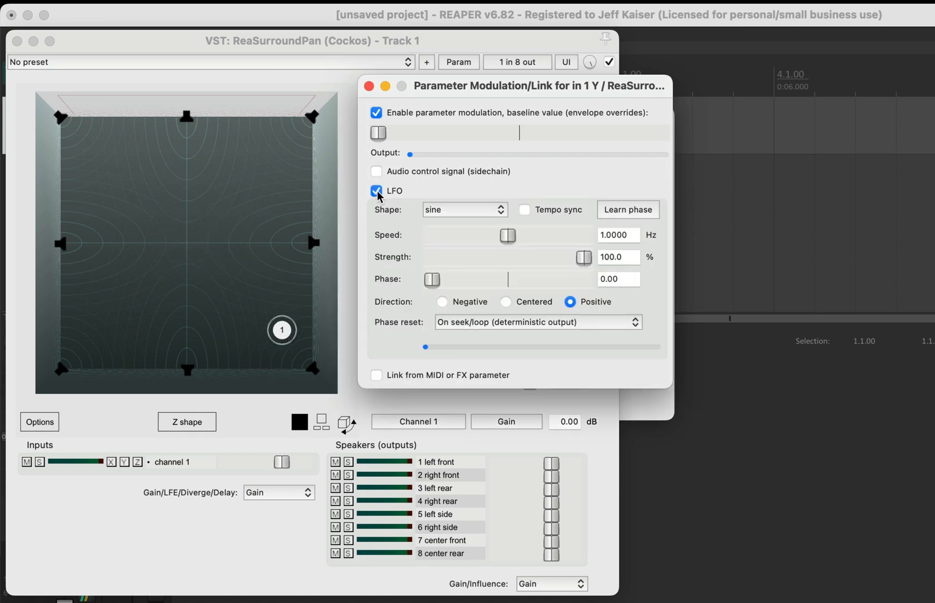
# Step: Drive input 1's Y pan with its own random-shape LFO
pyautogui.click(462, 210)
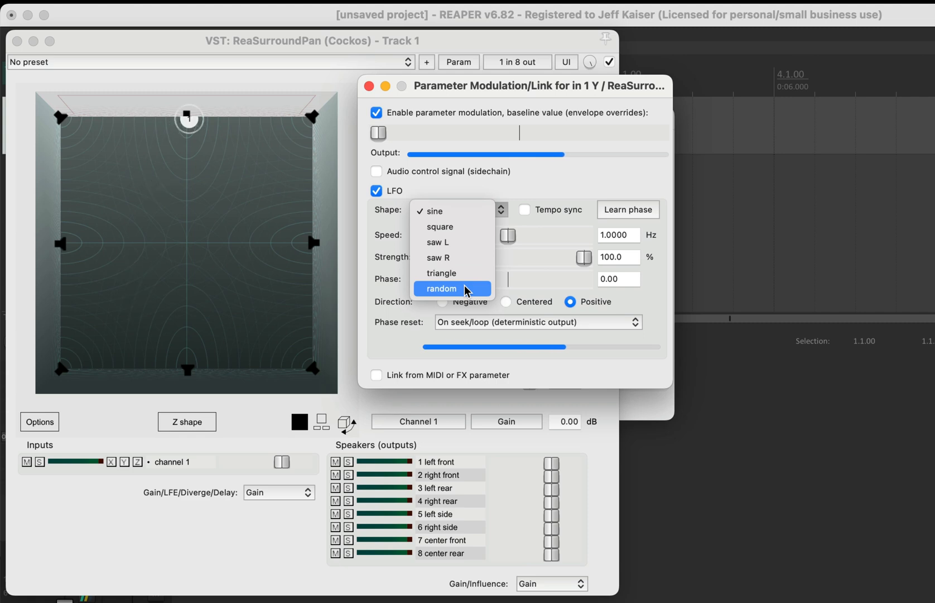
pyautogui.click(441, 287)
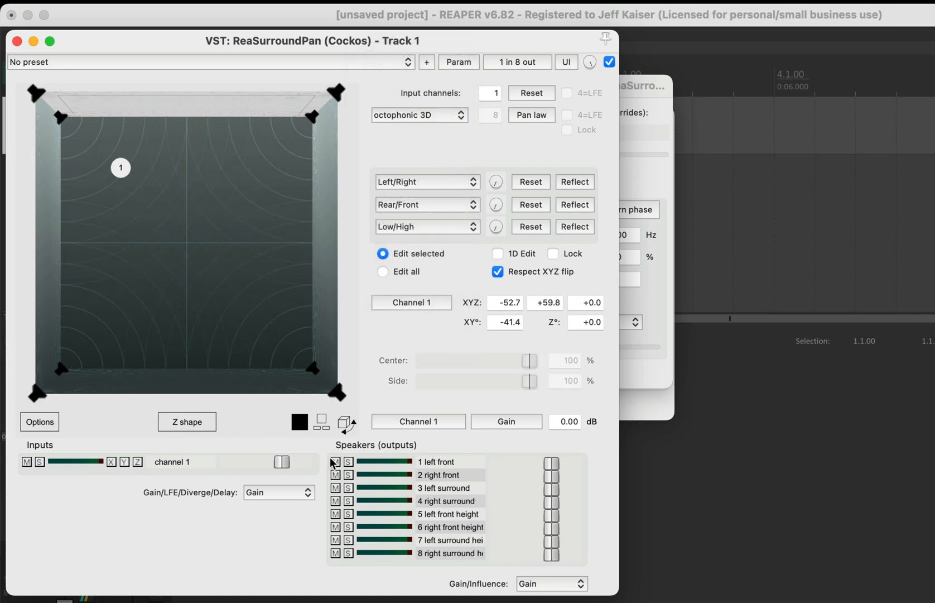
# Step: Switch the panner to 3D view and enable modulation for input 1's Z pan
pyautogui.click(345, 424)
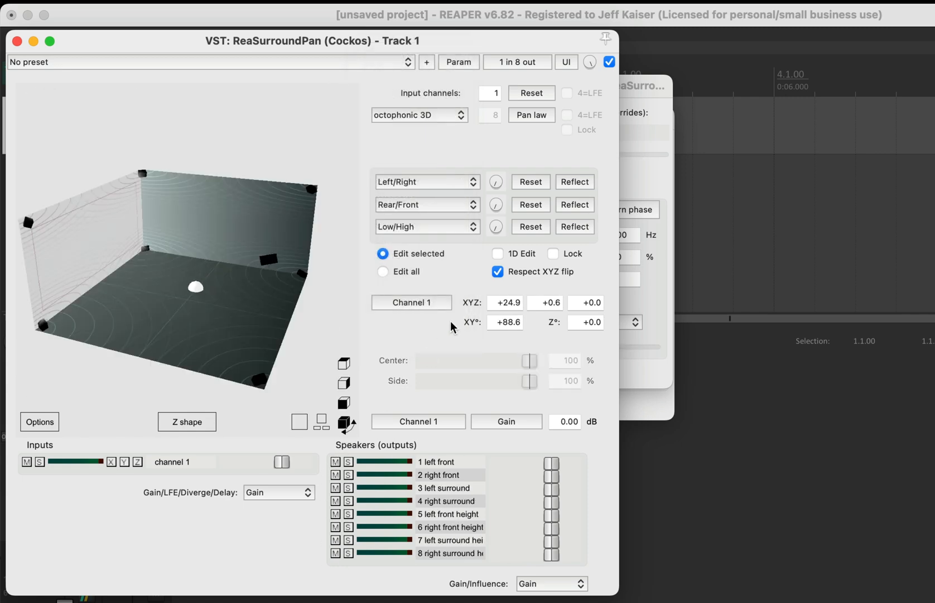
pyautogui.click(457, 62)
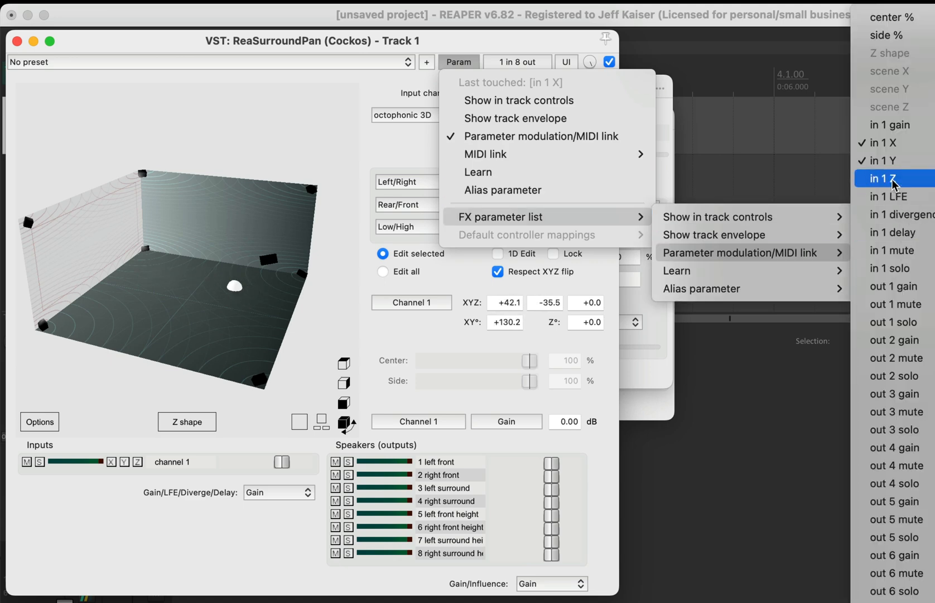
pyautogui.click(746, 252)
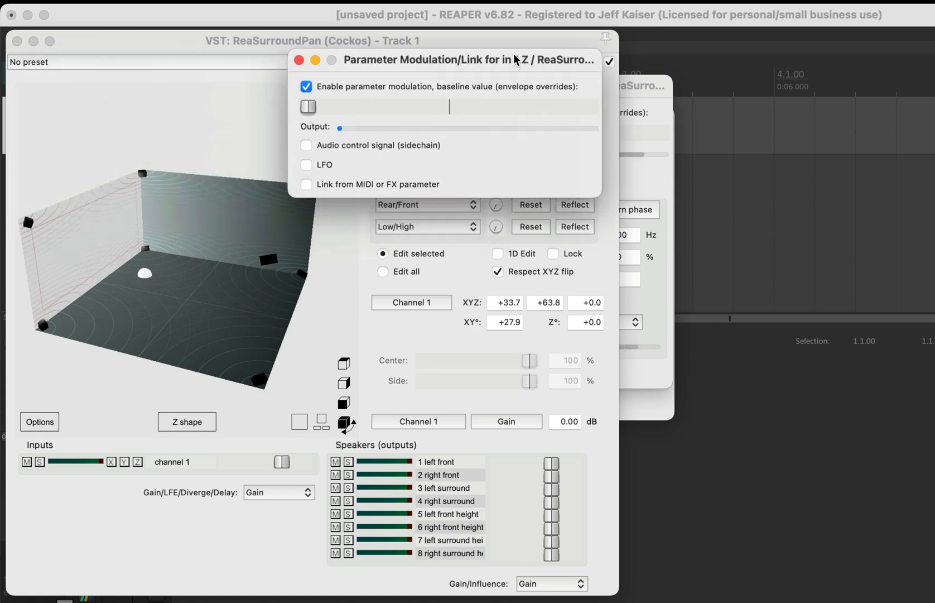